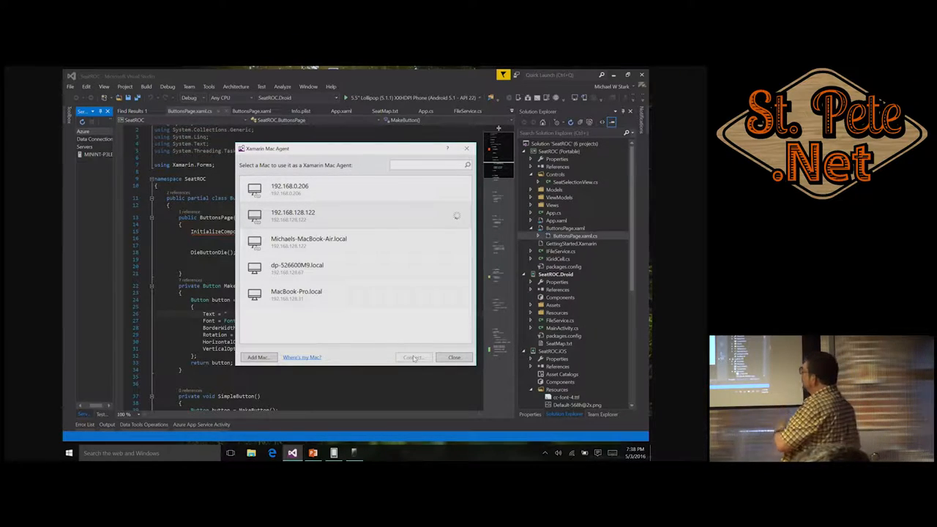
# Try connecting to the Mac at 192.168.128.122, then cancel the failed attempt.
pyautogui.click(413, 357)
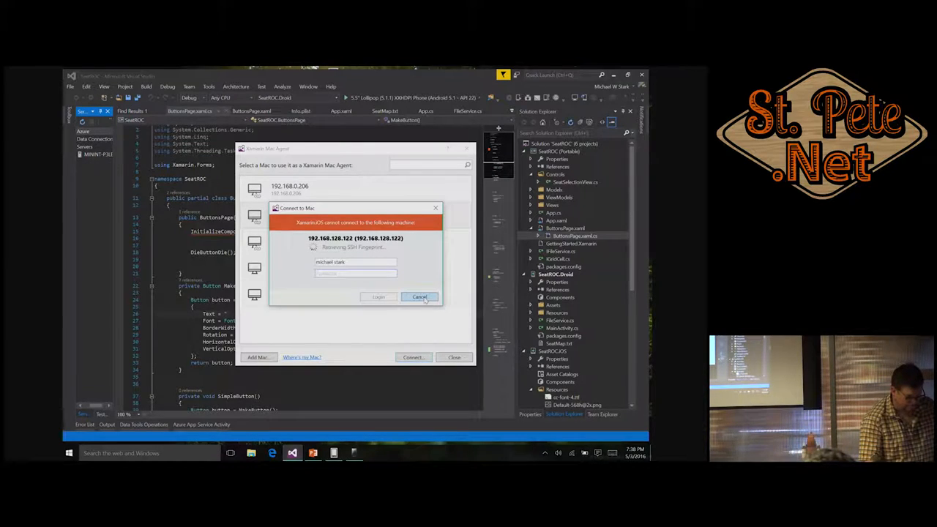
pyautogui.click(420, 296)
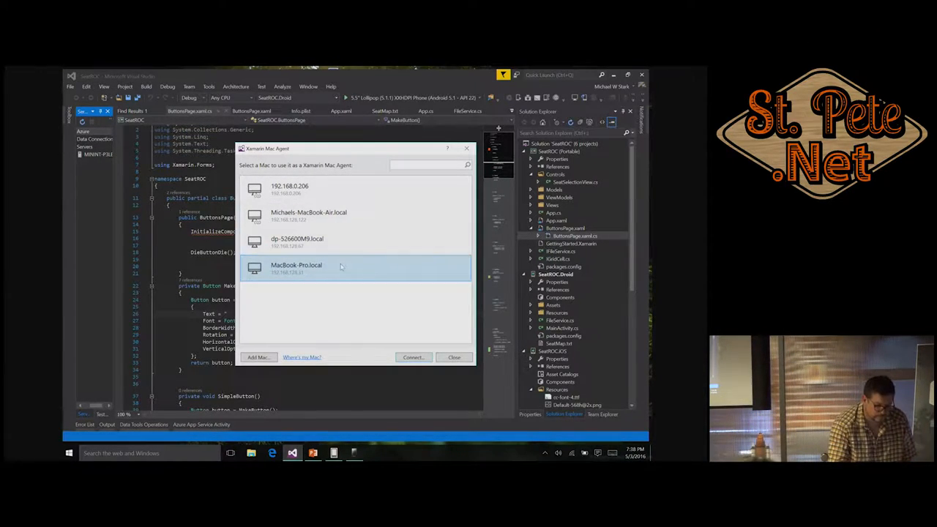
pyautogui.click(257, 357)
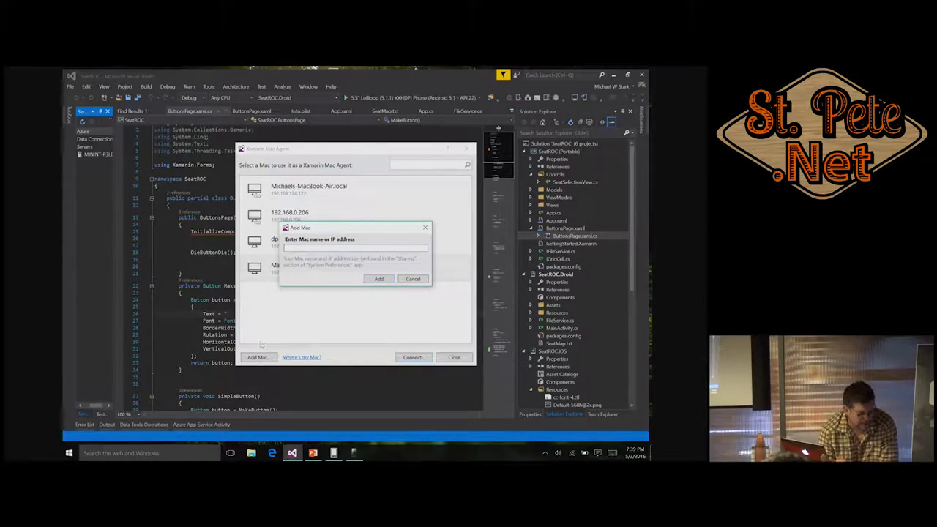
pyautogui.moveTo(360, 295)
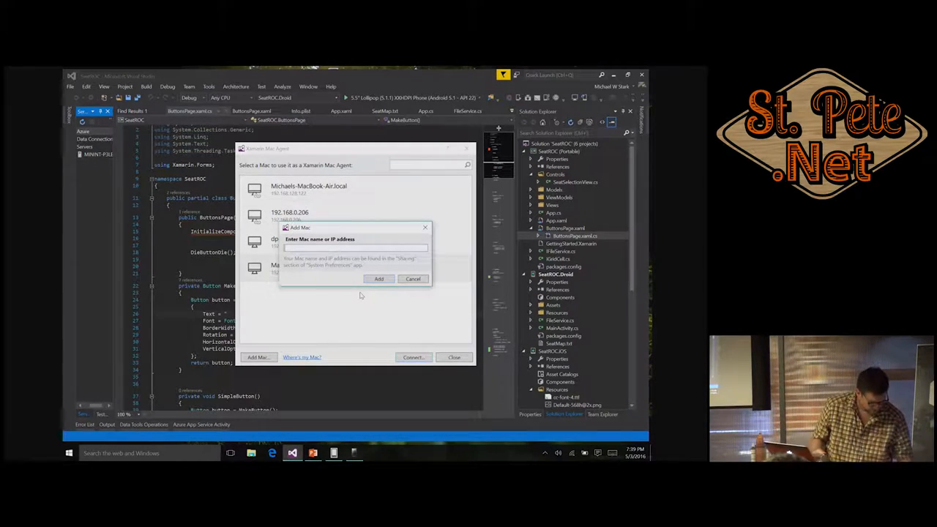
# Add the Mac by its IP address 192.168.128.122.
pyautogui.write('192.168.128.122')
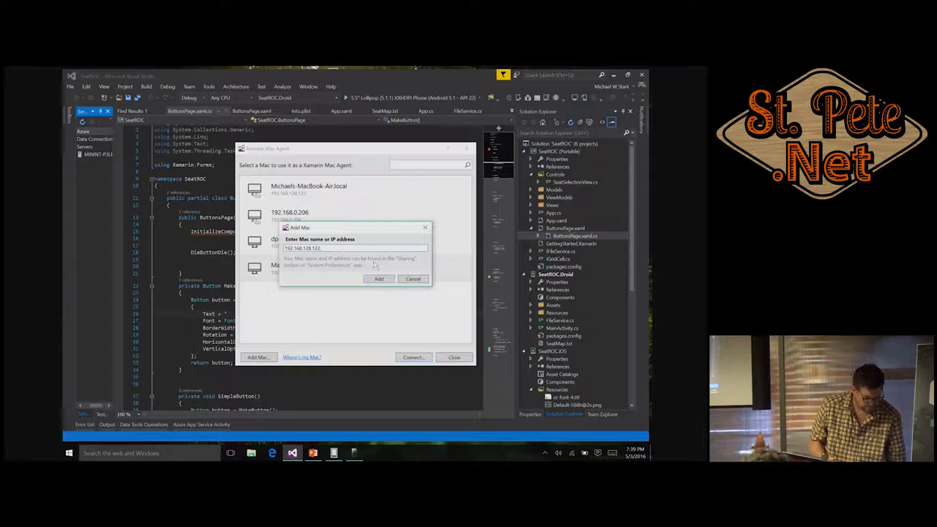
pyautogui.click(379, 278)
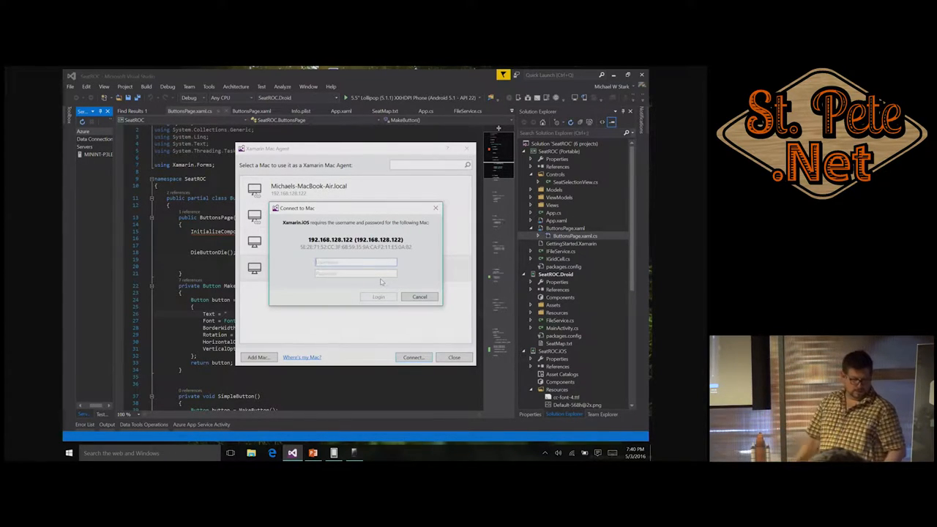
# Log in to the Mac at 192.168.128.122 with the username and password.
pyautogui.write('m')
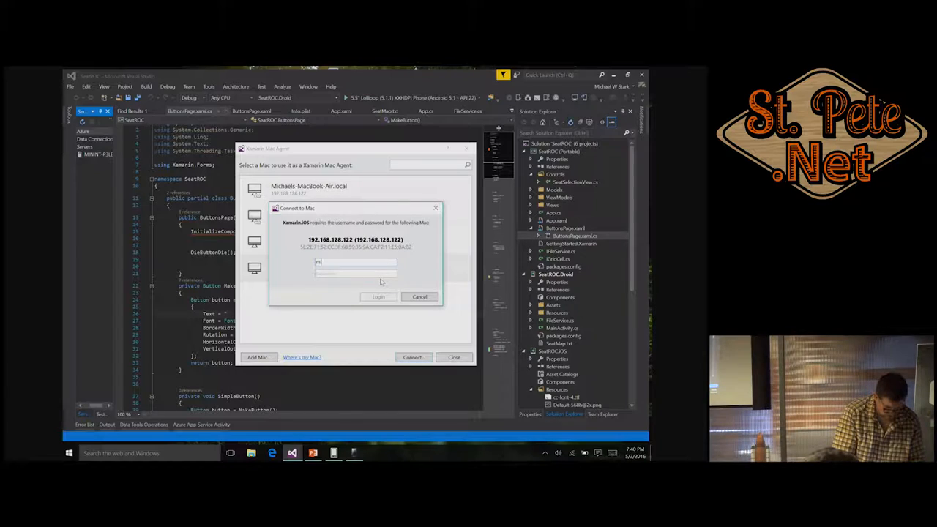
pyautogui.write('ichael')
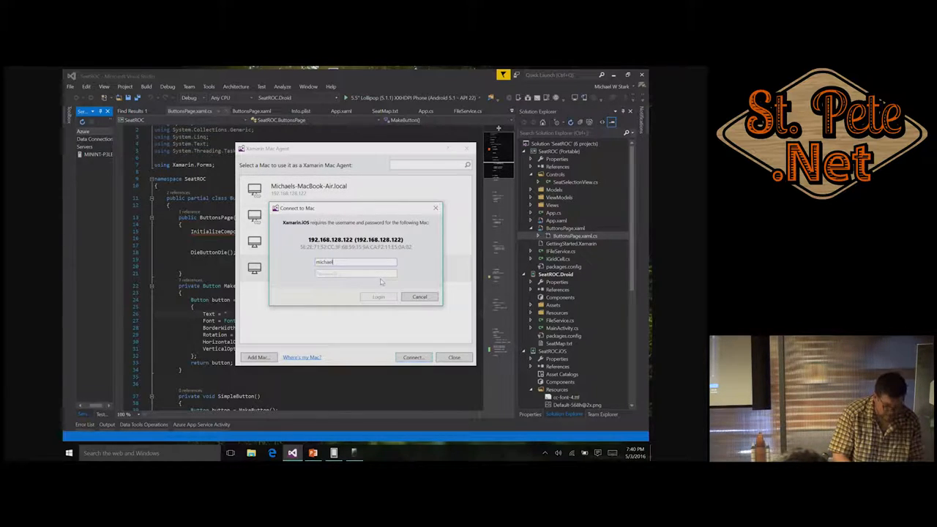
pyautogui.write('s')
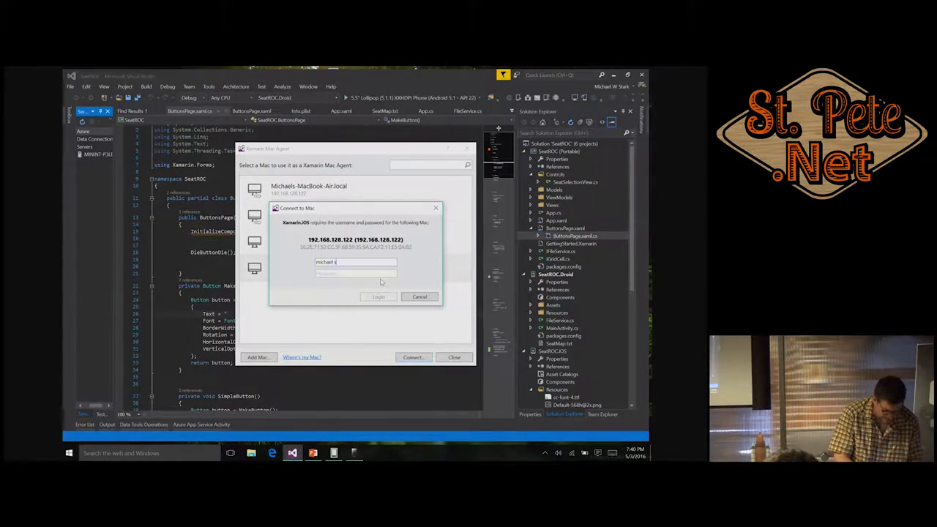
pyautogui.write('stark')
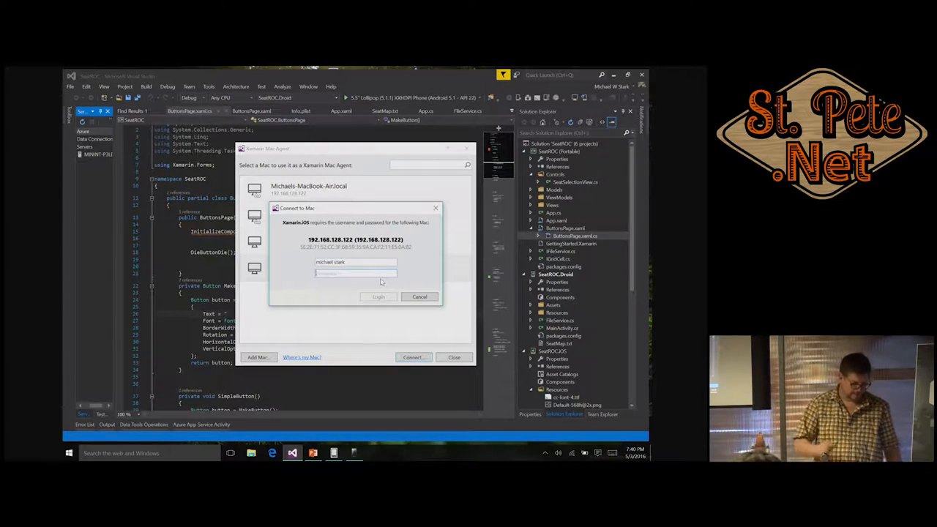
pyautogui.write('**')
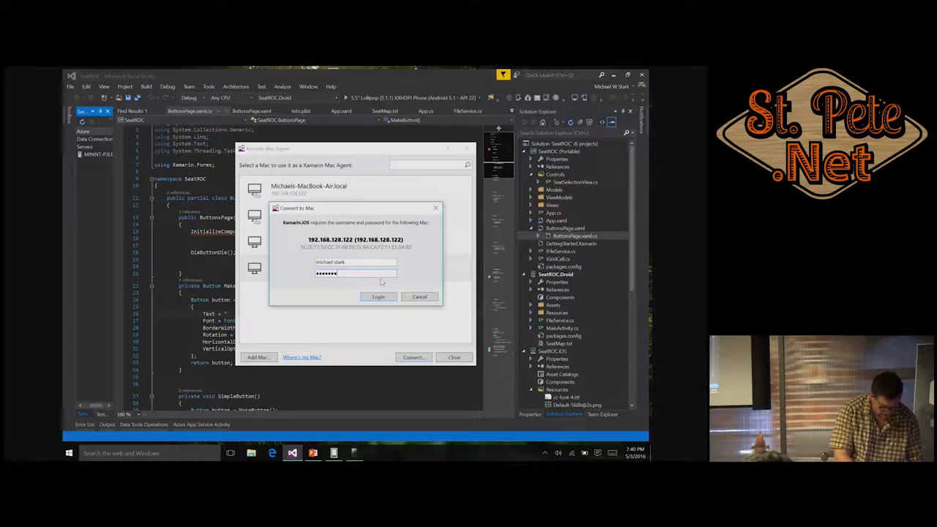
pyautogui.click(378, 296)
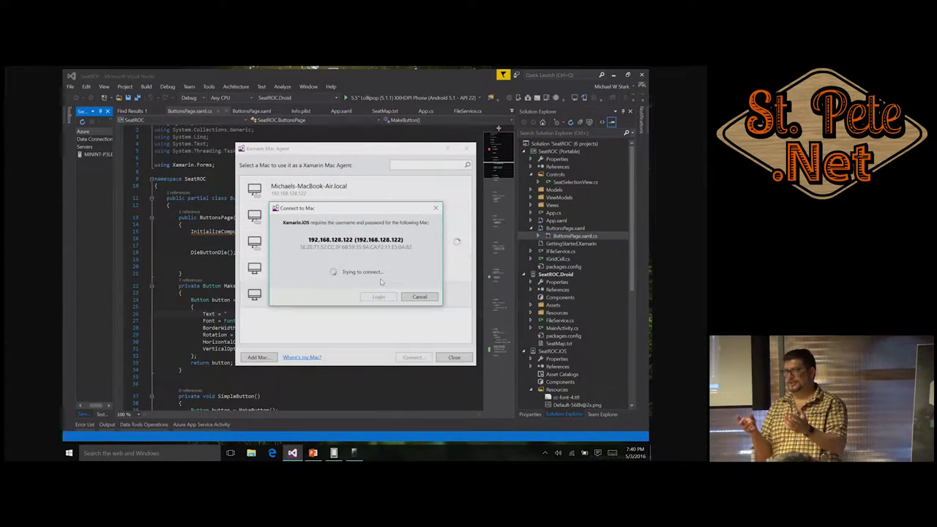
# Dismiss the agent prompt and close the Xamarin Mac Agent window.
pyautogui.click(419, 297)
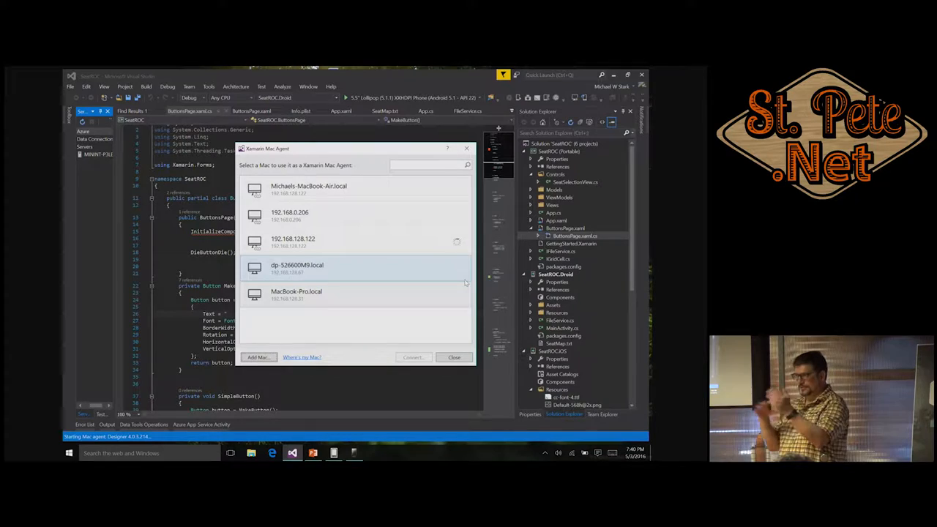
pyautogui.click(453, 358)
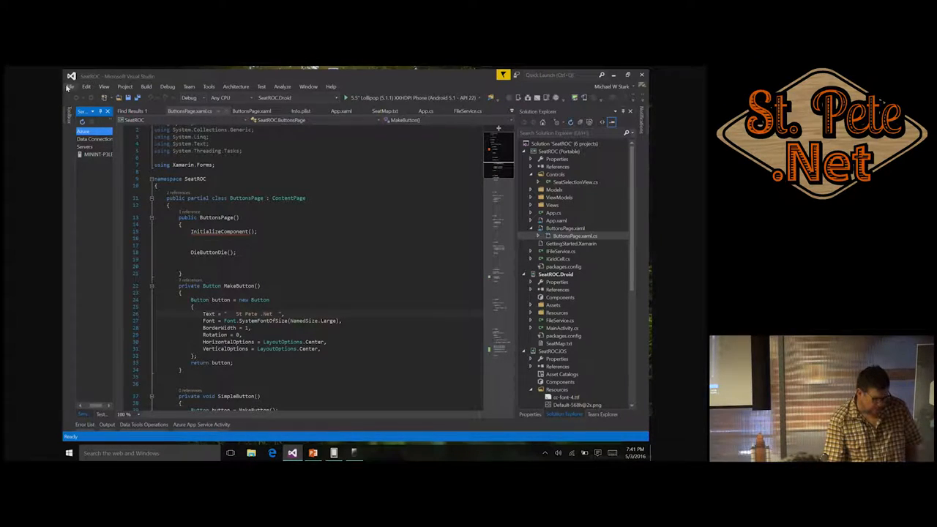
pyautogui.click(69, 86)
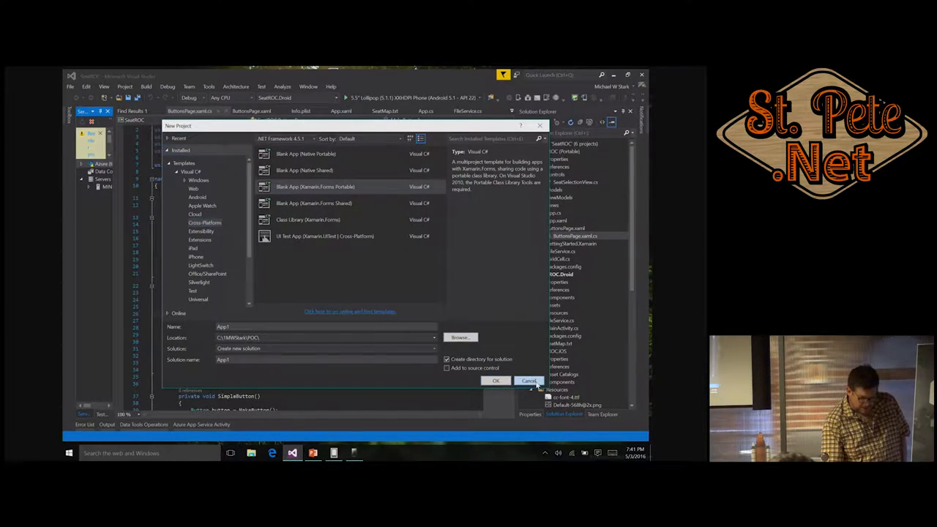
pyautogui.click(529, 381)
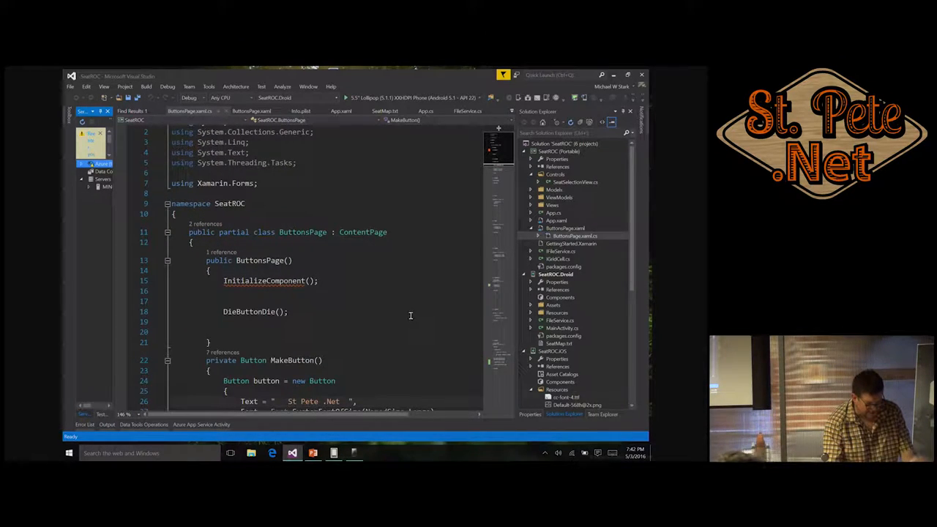
pyautogui.scroll(-3)
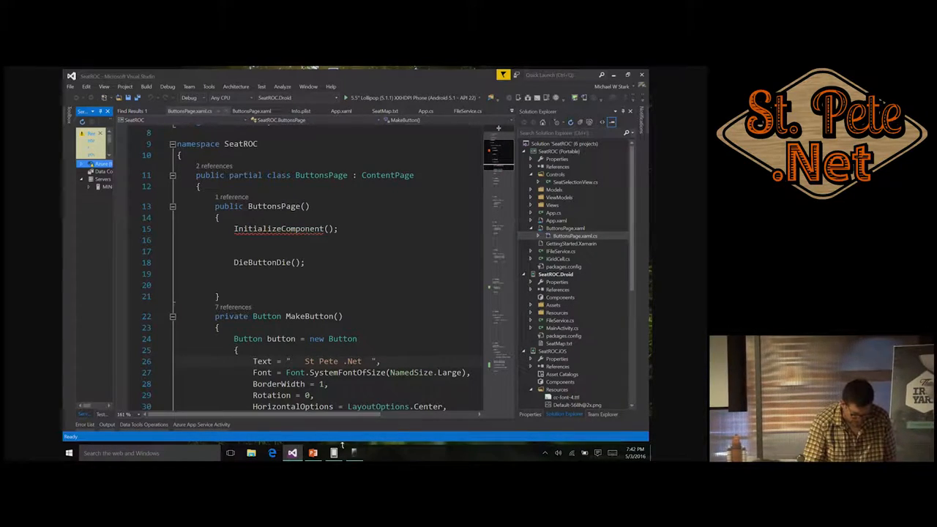
pyautogui.click(336, 454)
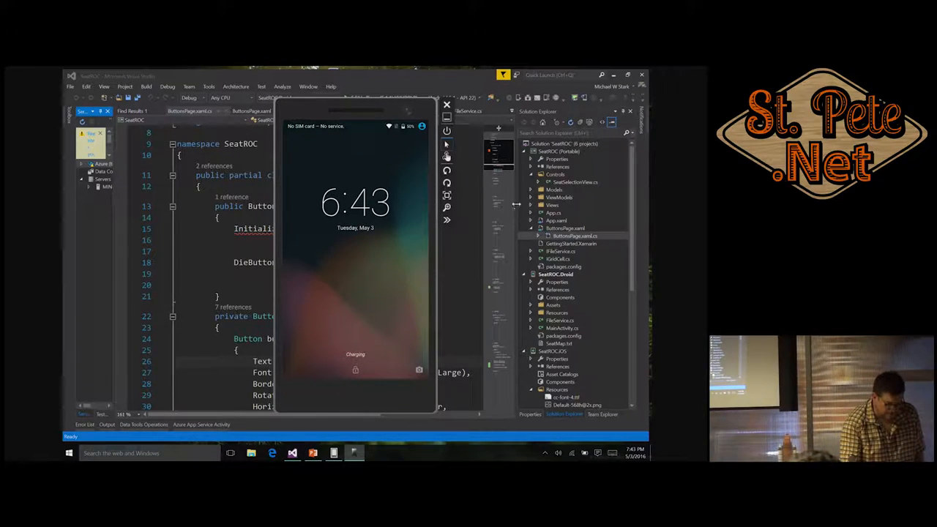
pyautogui.rightClick(557, 273)
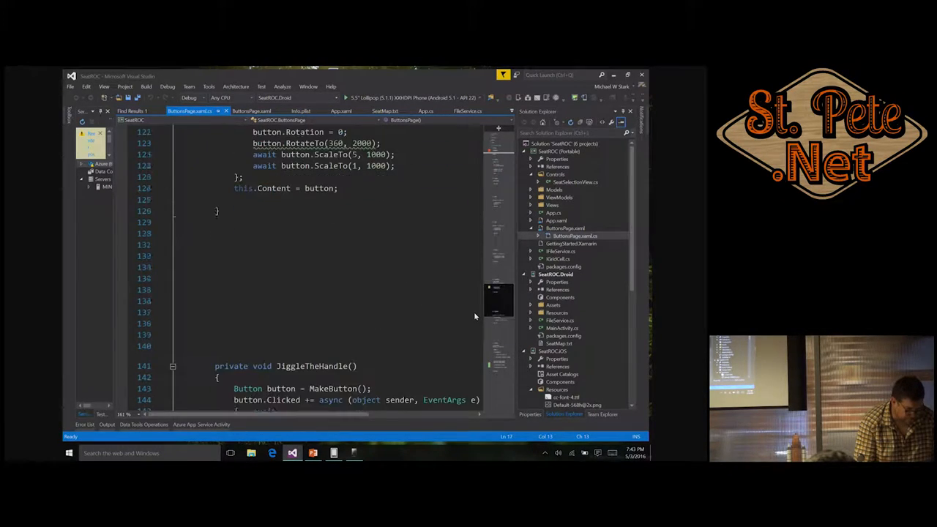
pyautogui.scroll(-3)
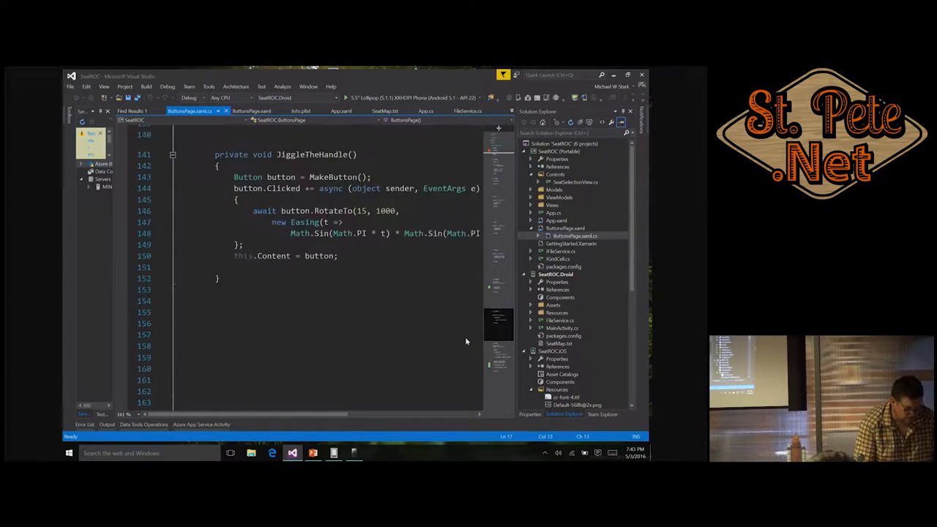
pyautogui.scroll(-3)
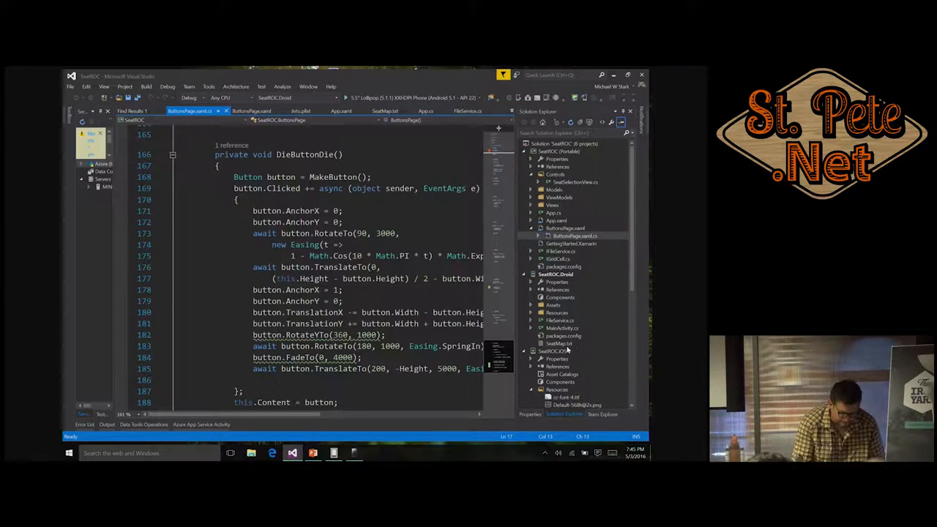
# Bring up SeatROC.iOS project options to make it startup for iPhone 6s iOS 9.3.
pyautogui.rightClick(552, 351)
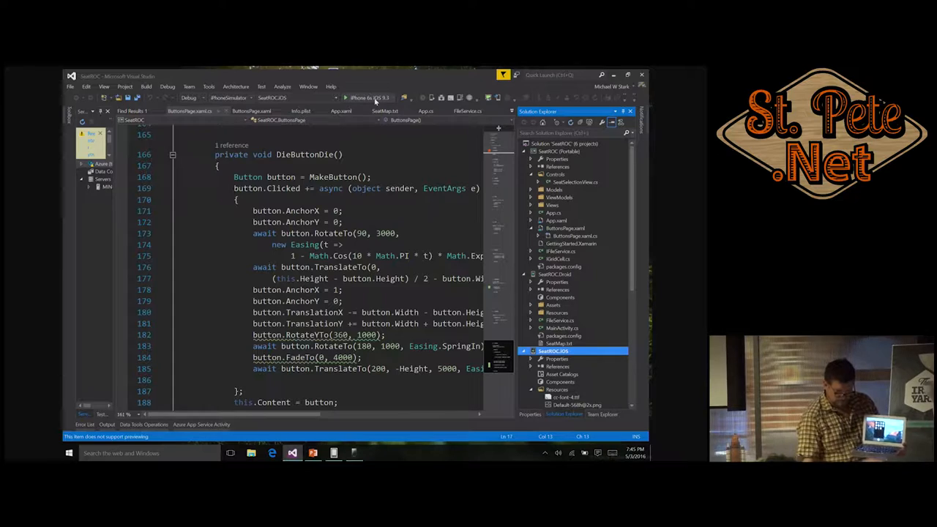
pyautogui.click(344, 97)
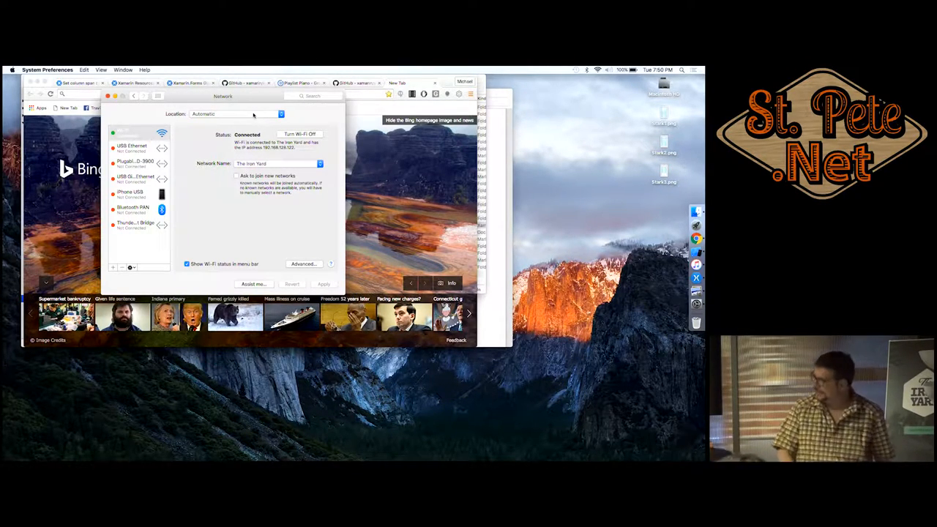
pyautogui.moveTo(189, 144)
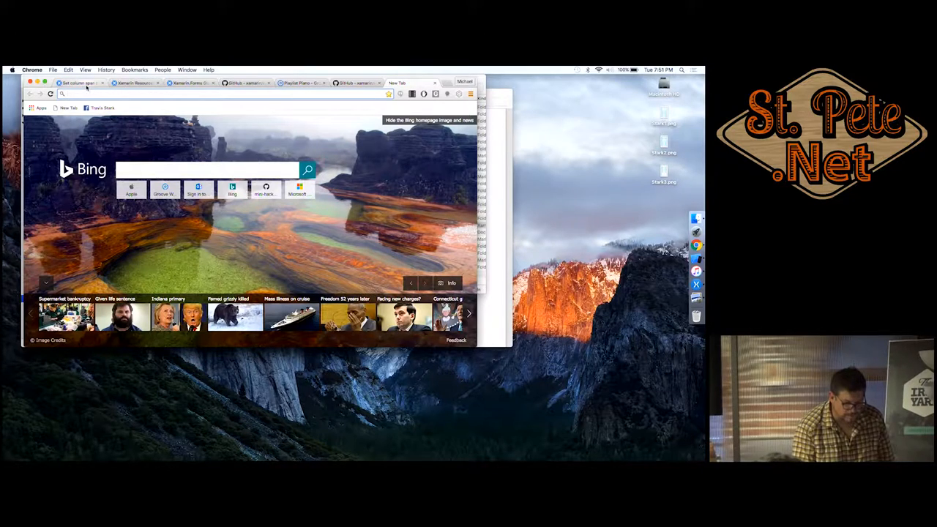
# Browse the grid column span forum, Xamarin Resources and xamarin-forms-book-preview-2 sample tabs.
pyautogui.click(79, 82)
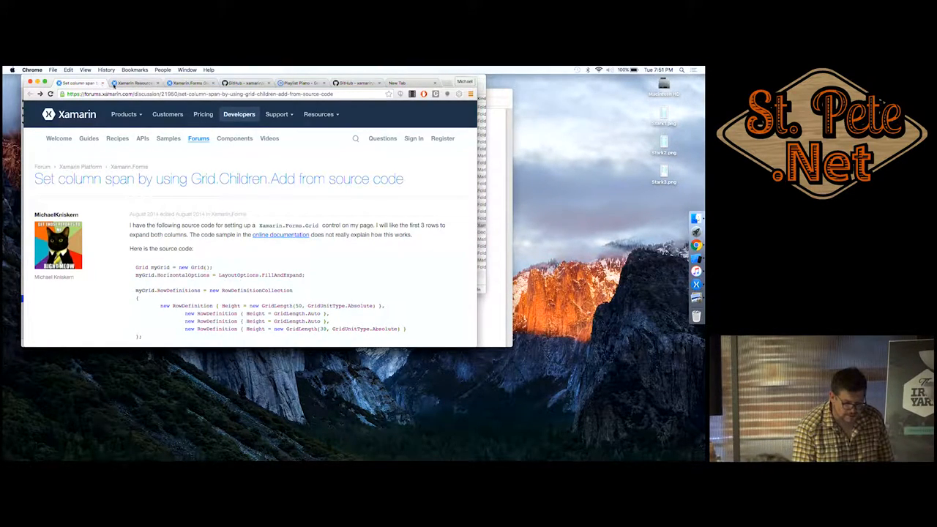
pyautogui.click(142, 82)
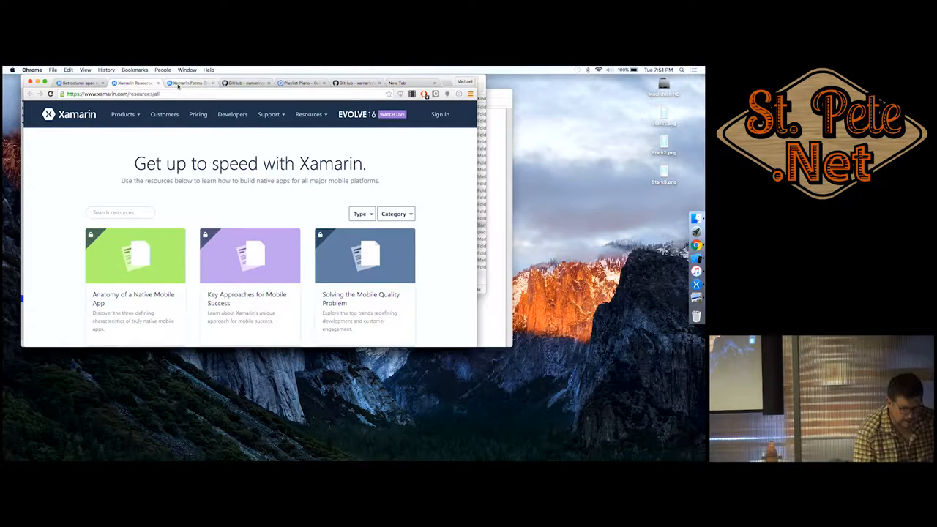
pyautogui.click(242, 82)
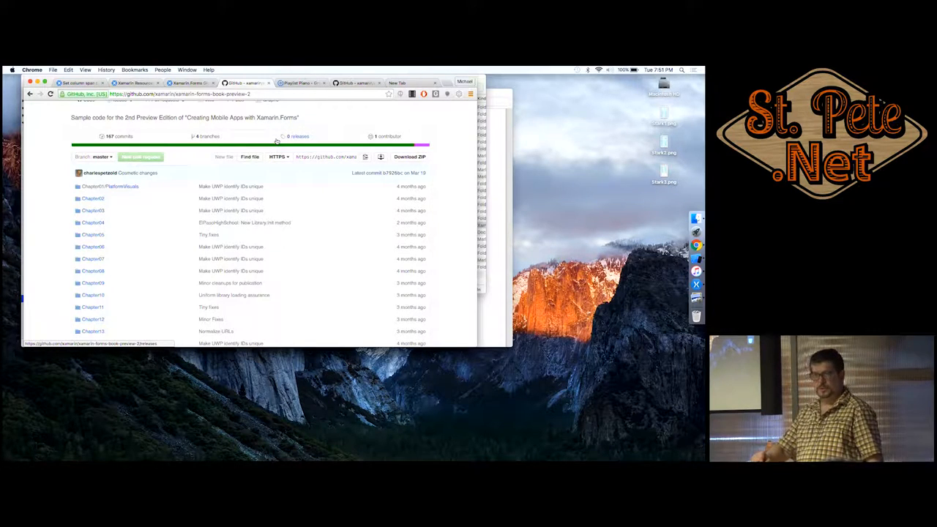
pyautogui.scroll(-3)
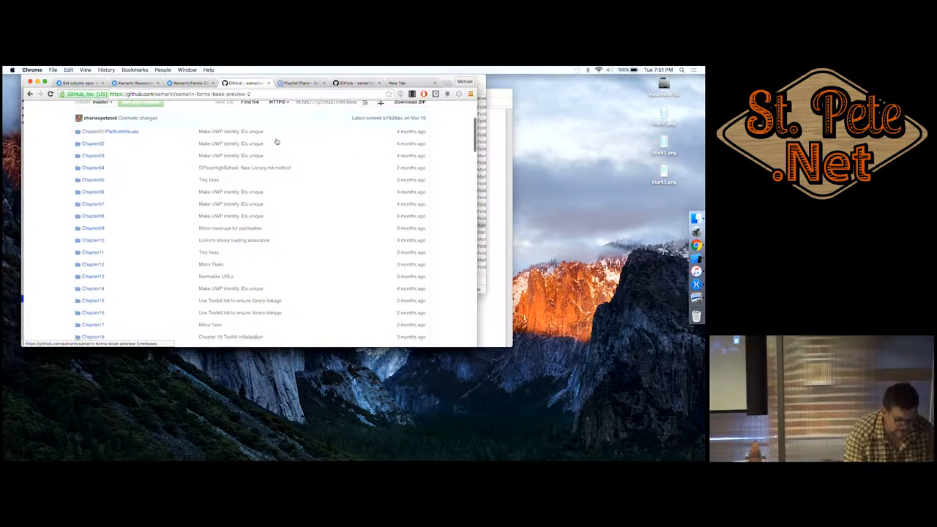
pyautogui.scroll(-3)
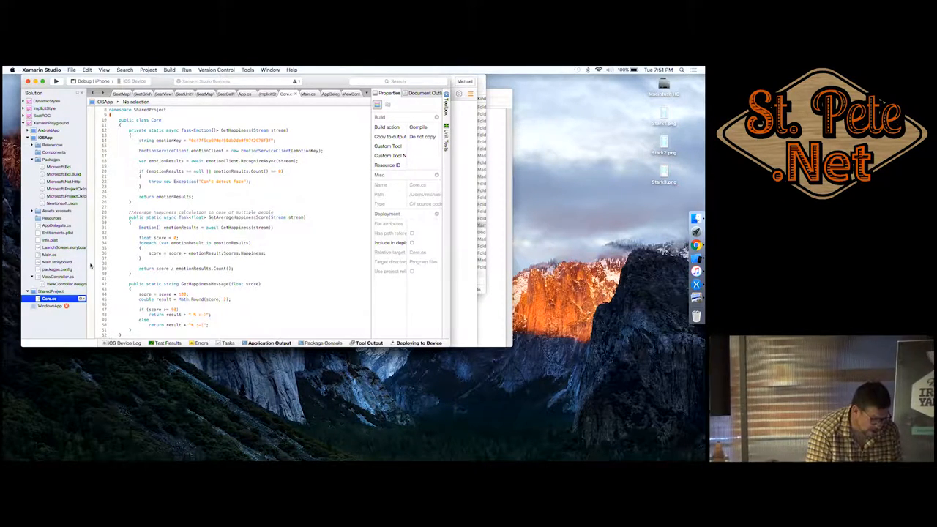
# Open Core.cs from SharedProject in the Solution pad.
pyautogui.click(62, 248)
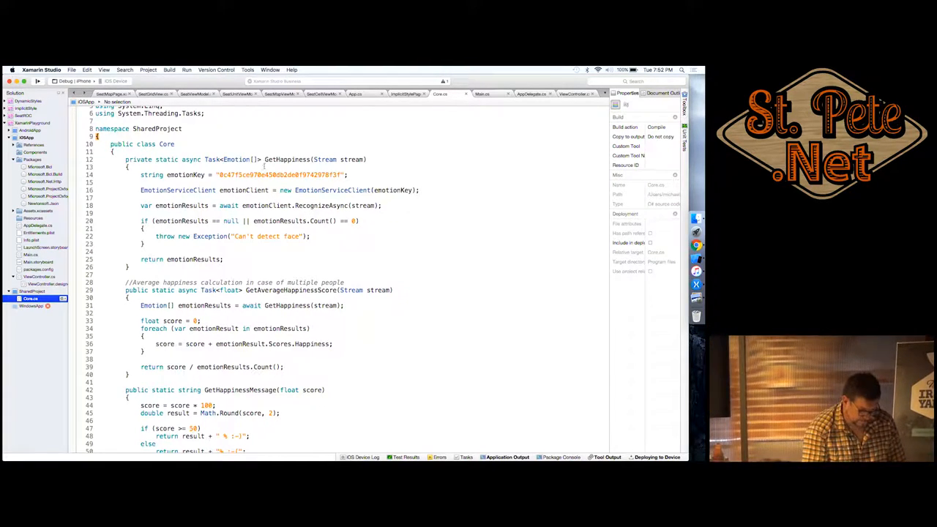
pyautogui.doubleClick(278, 175)
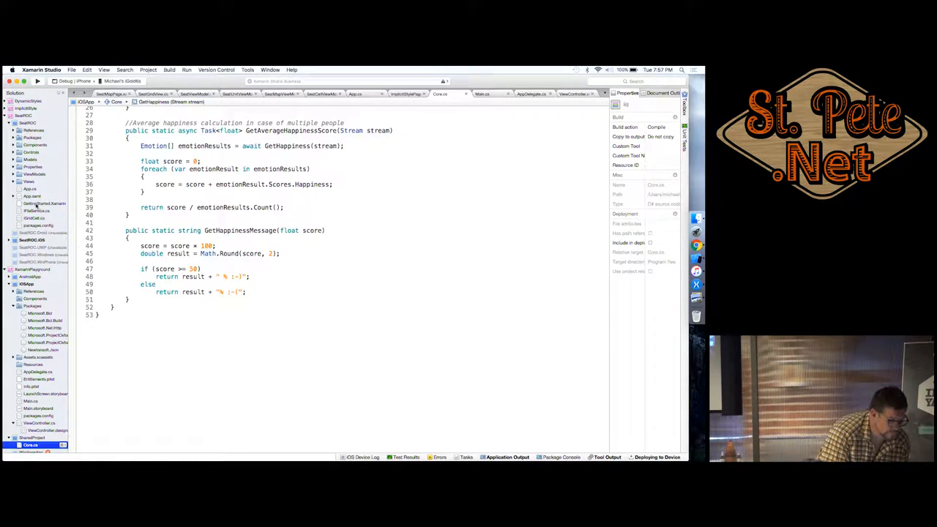
pyautogui.moveTo(44, 219)
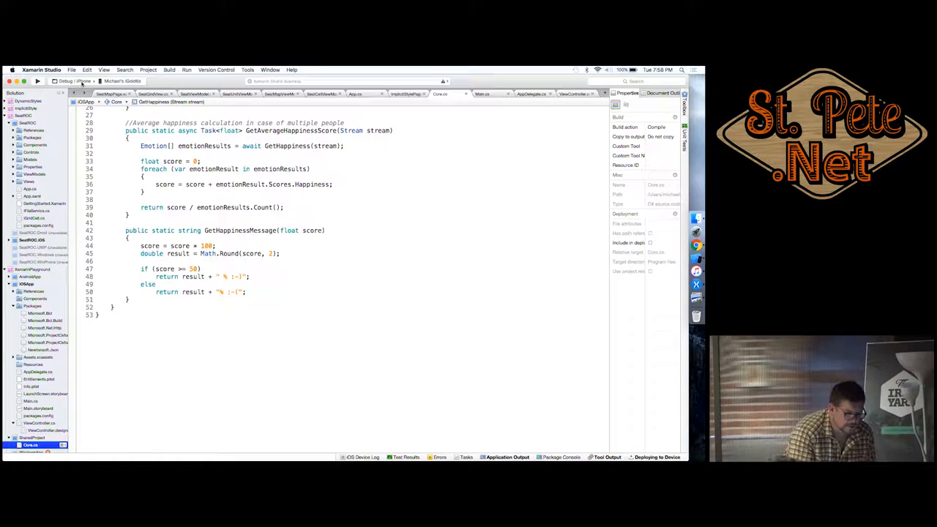
# Choose the iPhoneSimulator build configuration from the toolbar dropdown.
pyautogui.click(73, 80)
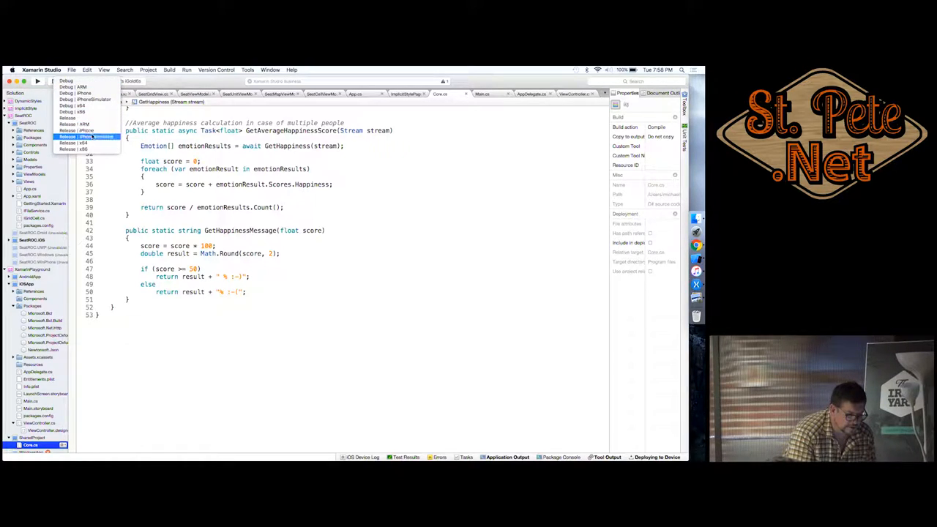
pyautogui.click(84, 138)
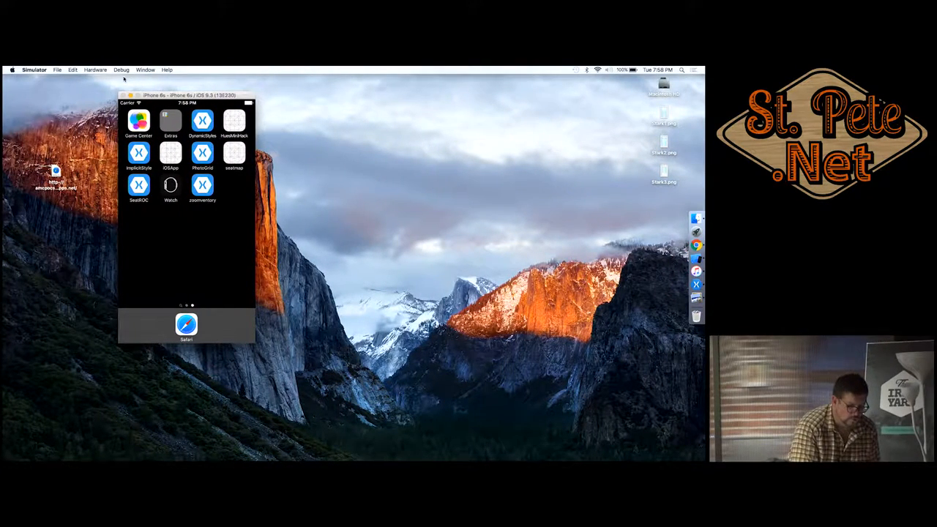
pyautogui.click(98, 70)
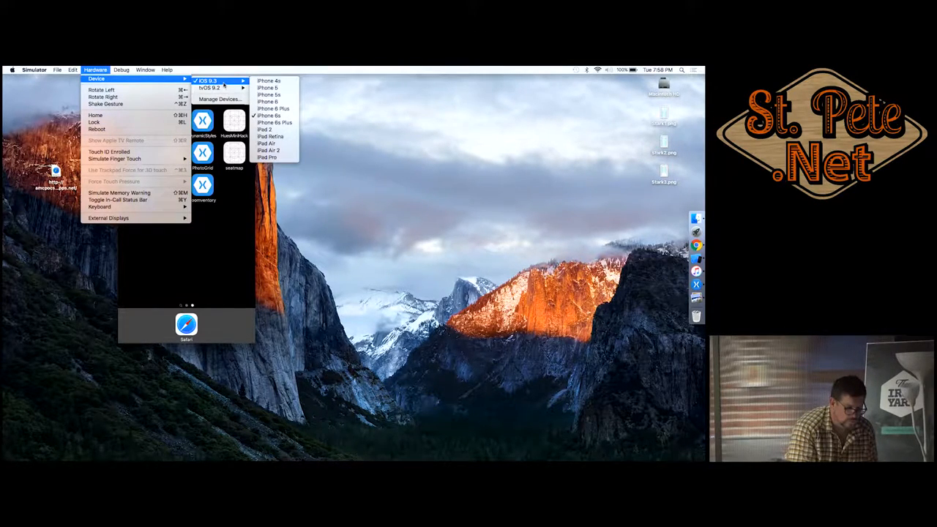
pyautogui.click(121, 70)
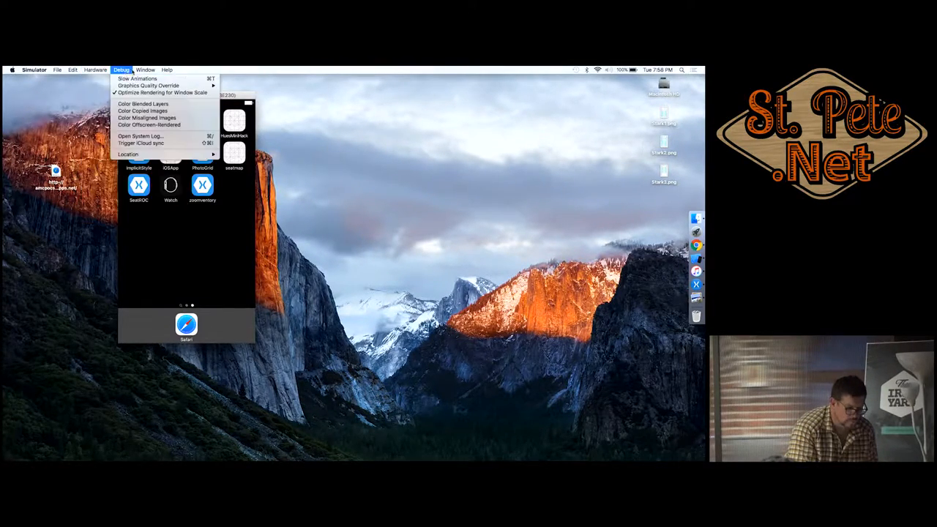
pyautogui.click(147, 69)
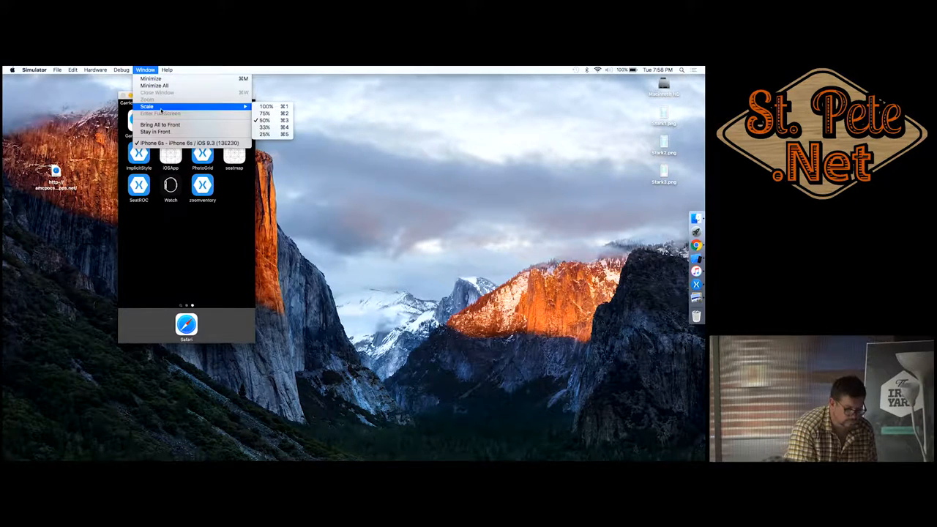
pyautogui.click(266, 106)
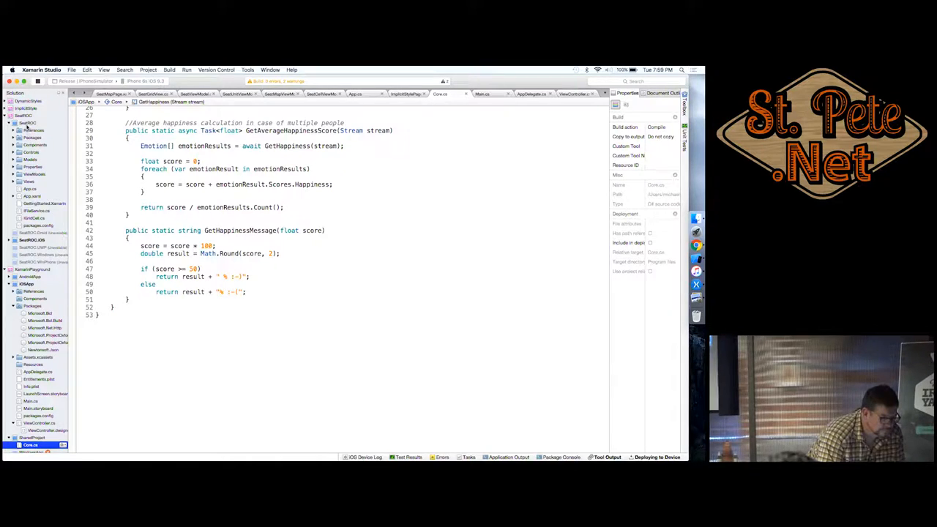
# Select the SeatROC project in the Solution pad to show its properties.
pyautogui.click(27, 123)
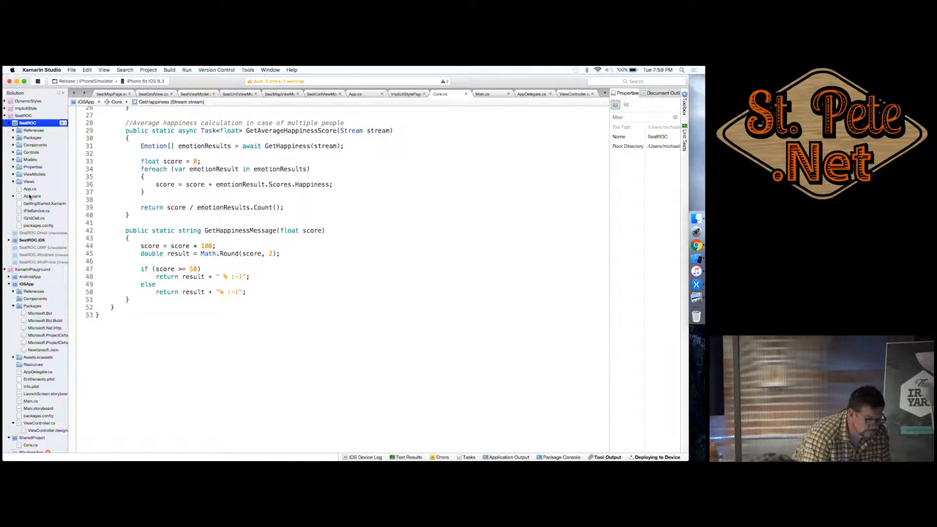